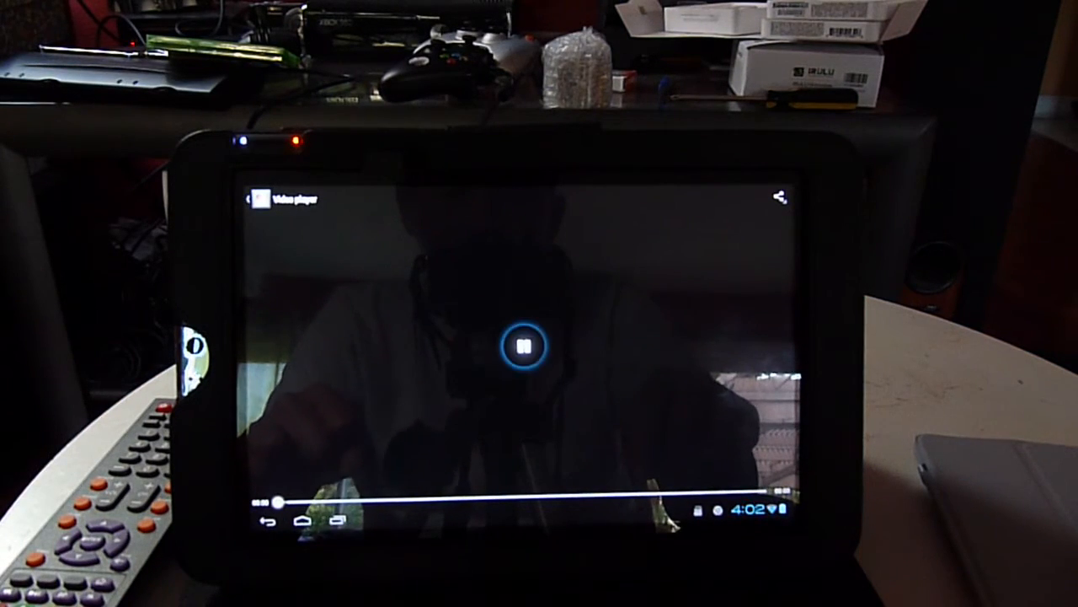
# Start playback of the classroom video showing children seated at desks
pyautogui.click(522, 347)
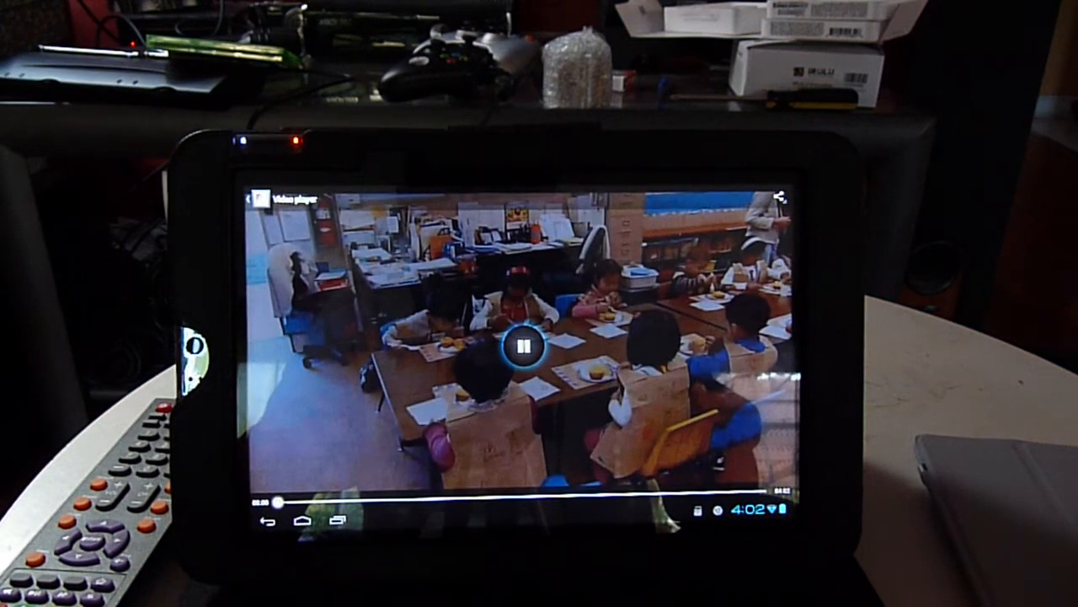